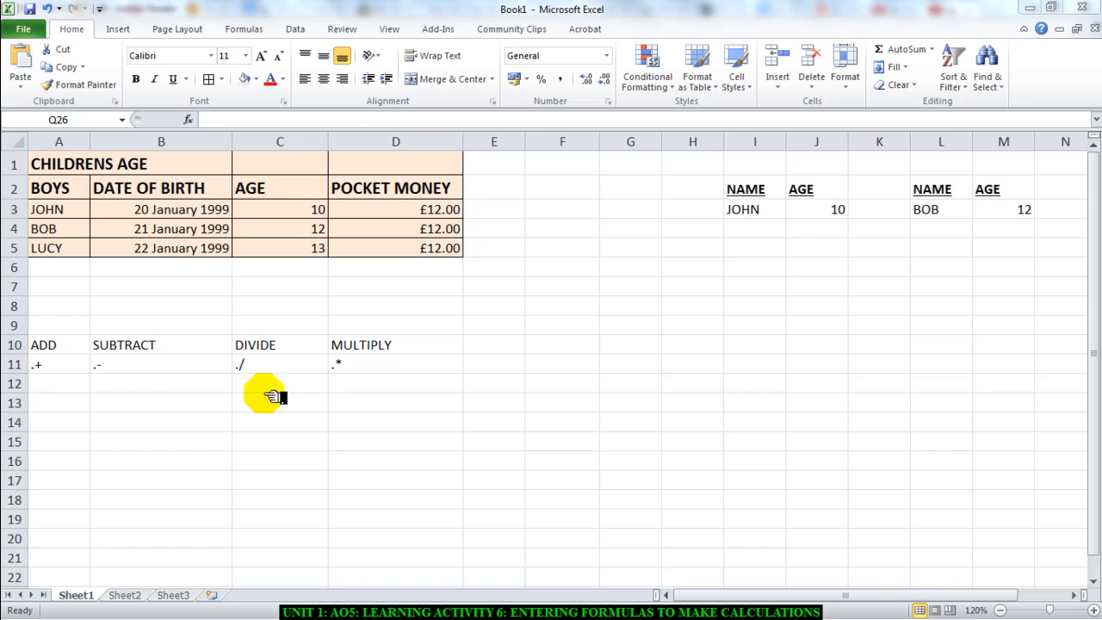
# Step: Border the operator reference block A10:D11 and review the add, subtract, divide and multiply symbols
pyautogui.moveTo(58, 344); pyautogui.dragTo(59, 383)
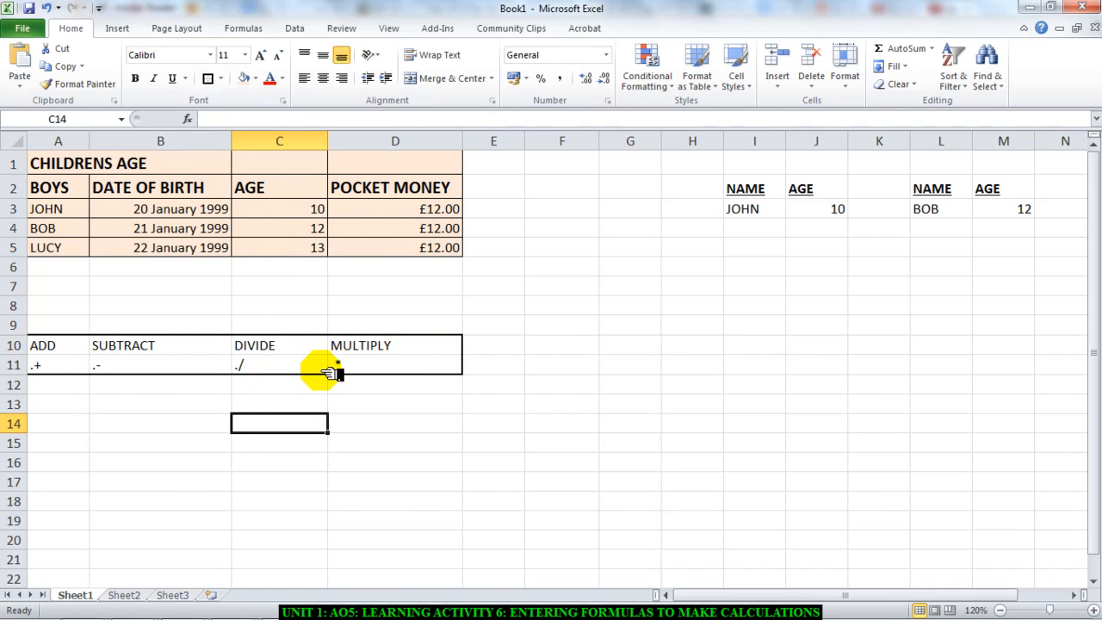
pyautogui.click(41, 345)
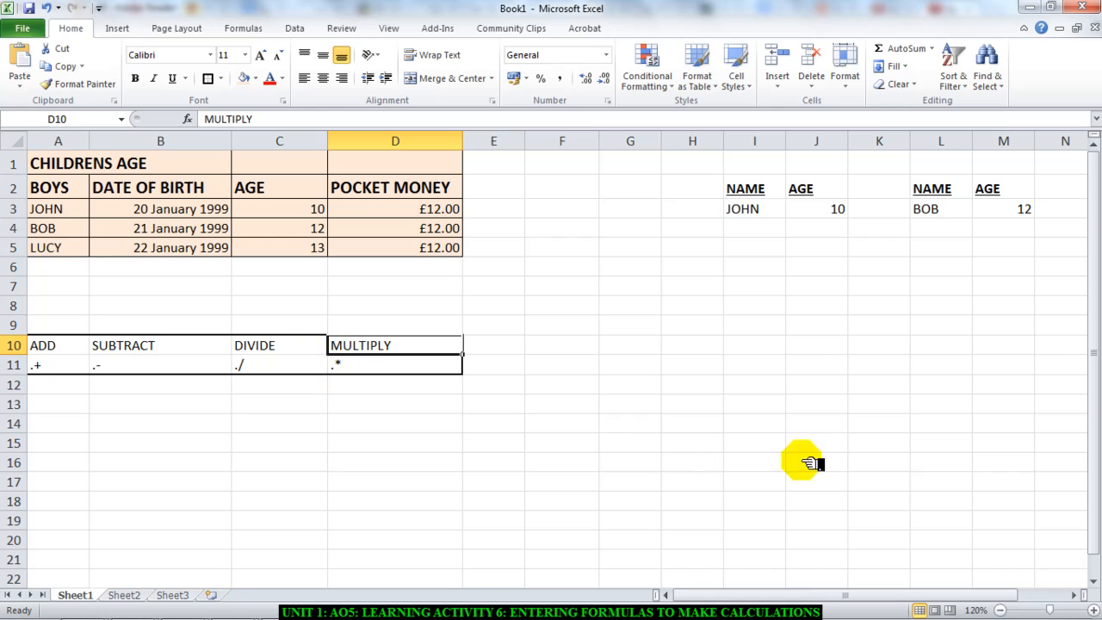
pyautogui.click(372, 372)
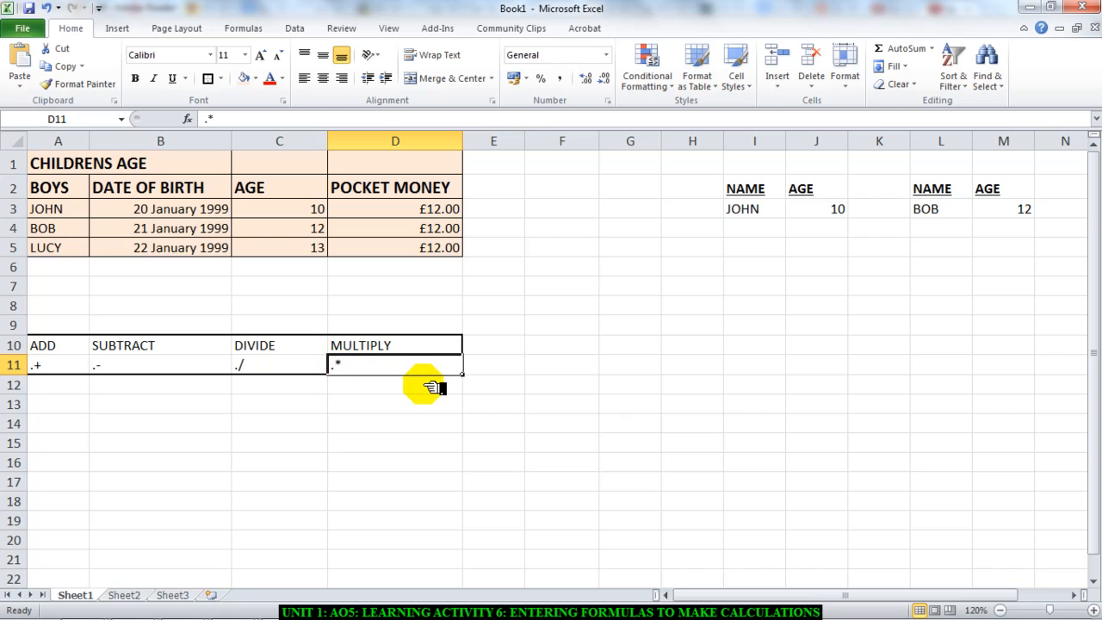
pyautogui.click(279, 365)
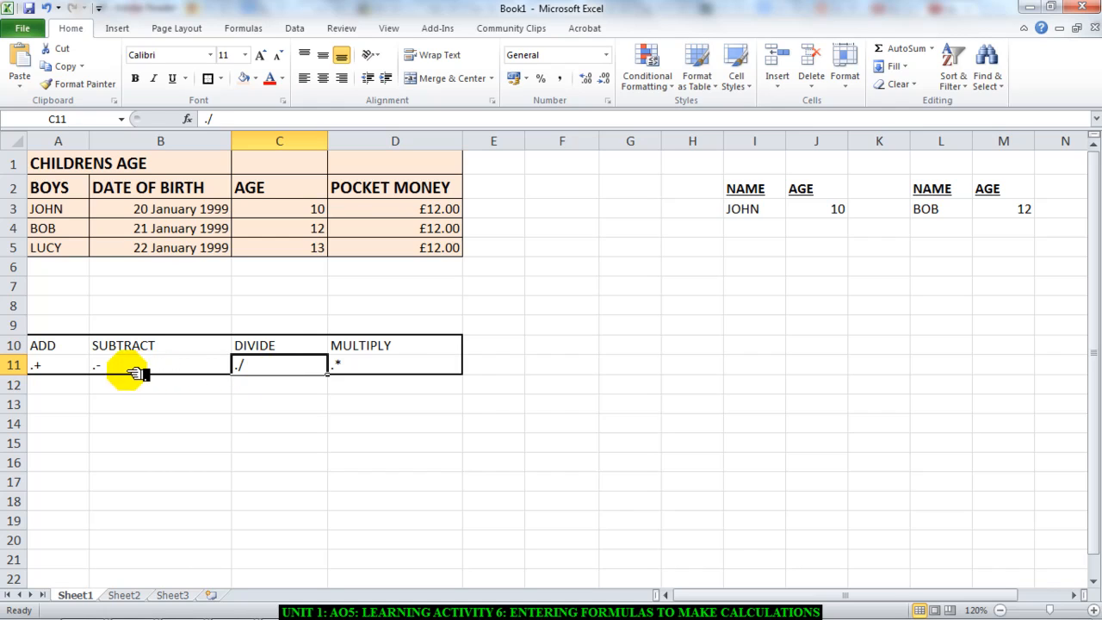
pyautogui.click(160, 365)
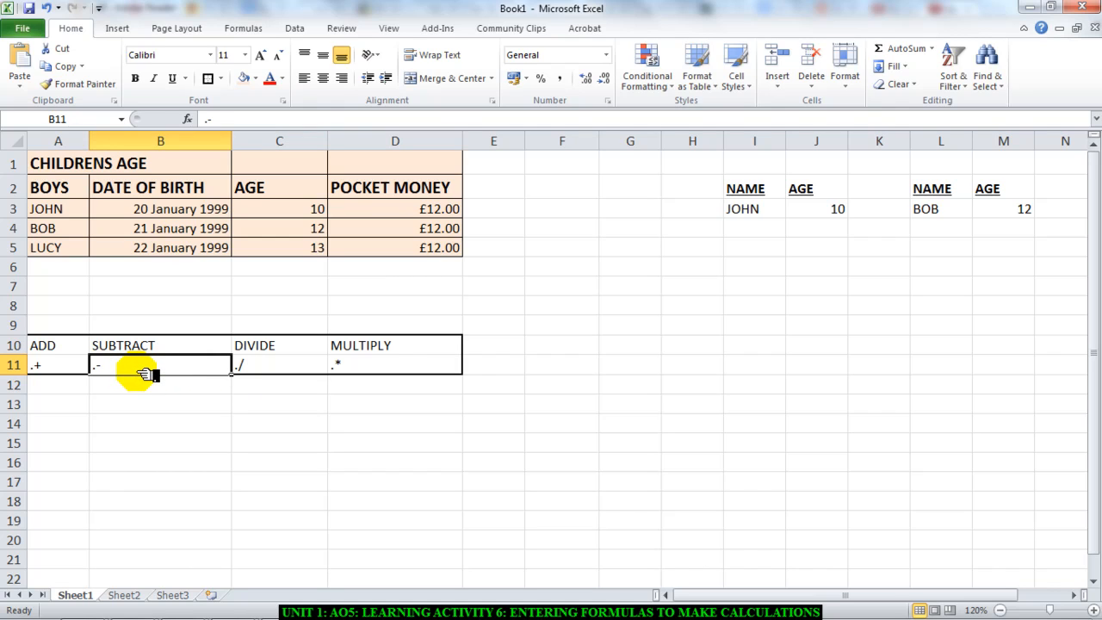
pyautogui.click(59, 365)
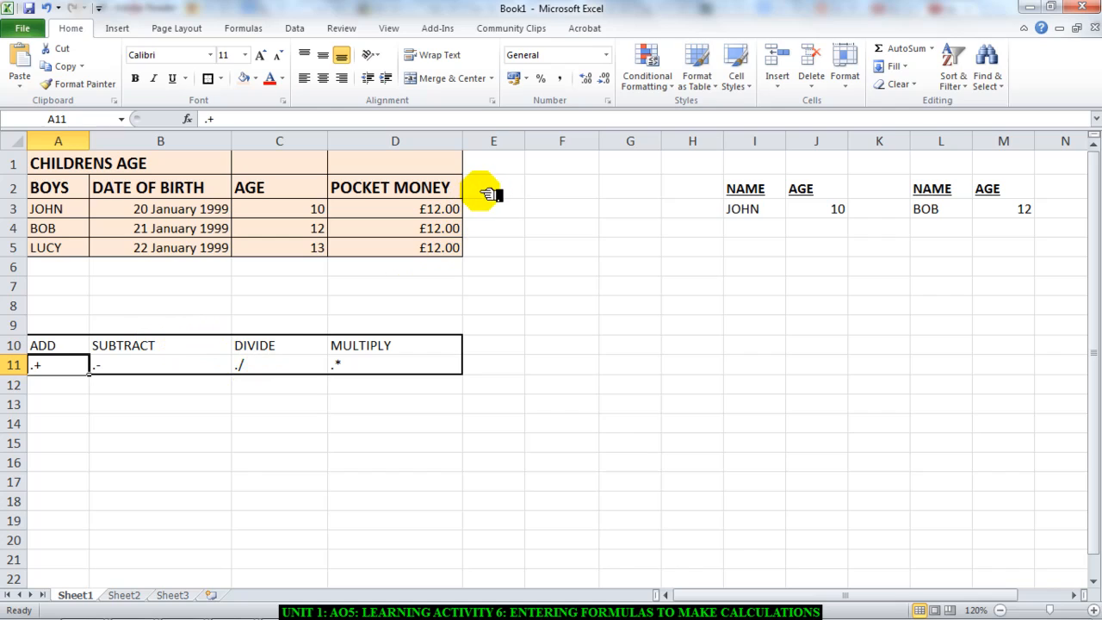
pyautogui.moveTo(492, 213)
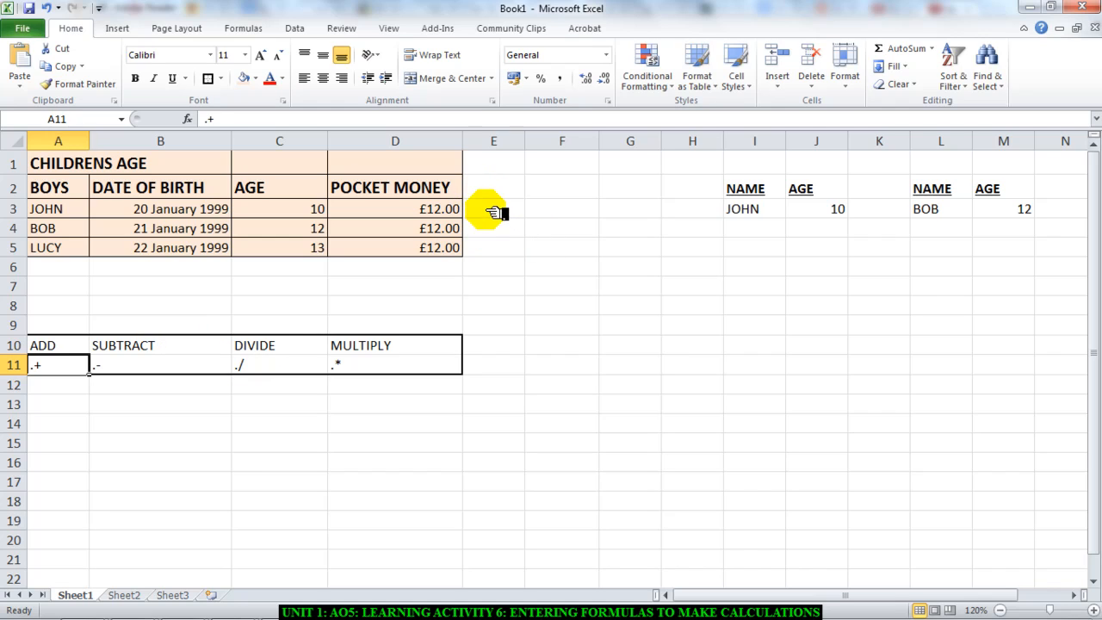
# Step: Enter =C3+D3 in E3 so John's age plus pocket money returns 22
pyautogui.click(492, 208)
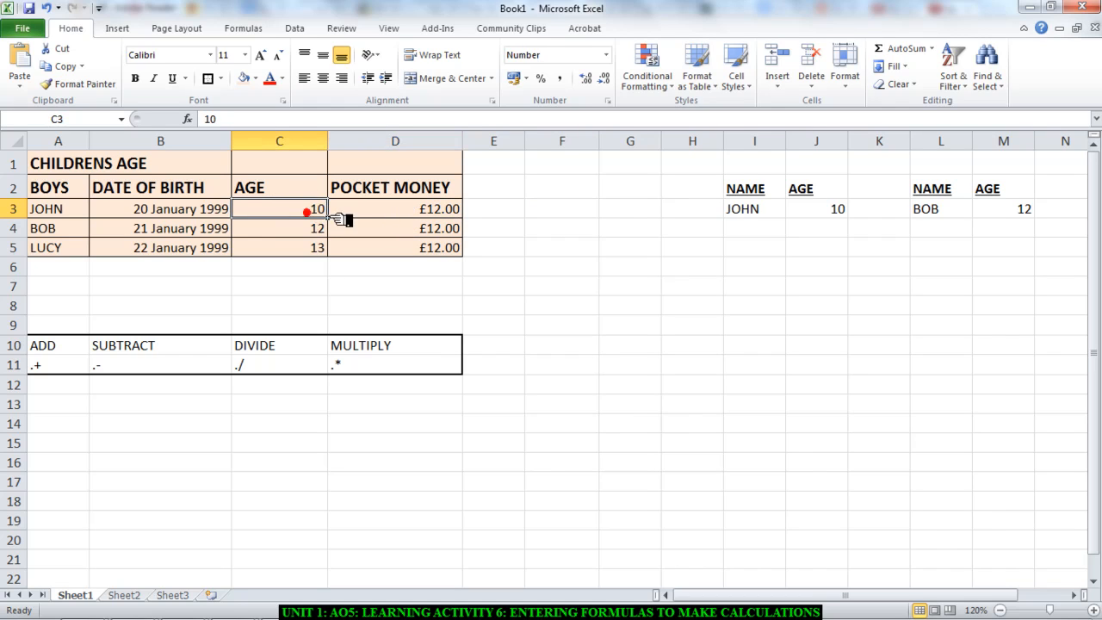
pyautogui.click(493, 209)
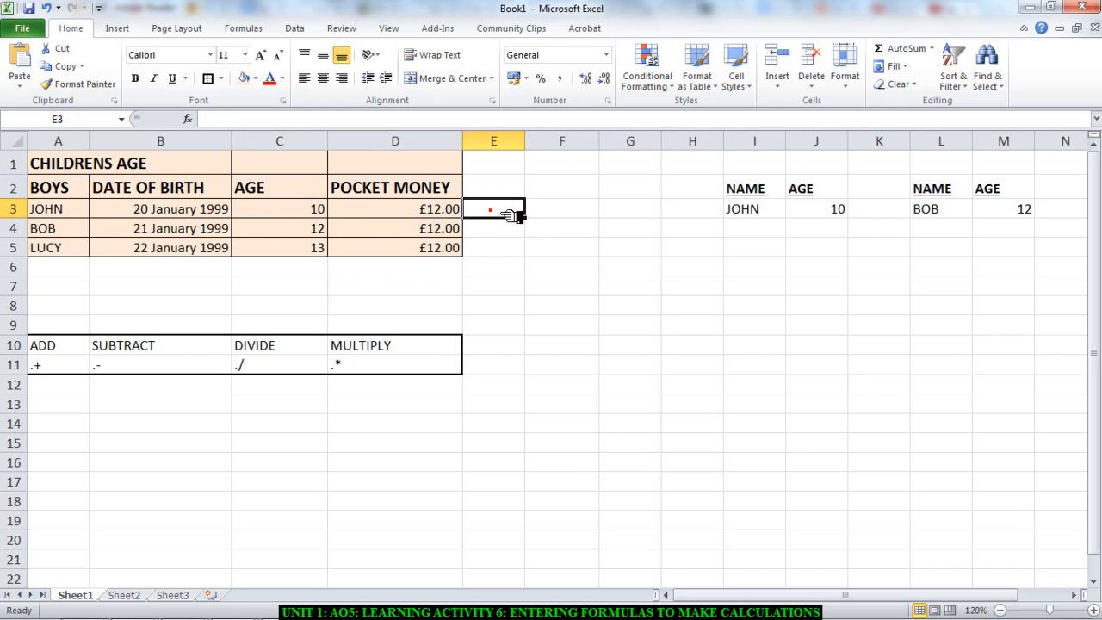
pyautogui.write('=')
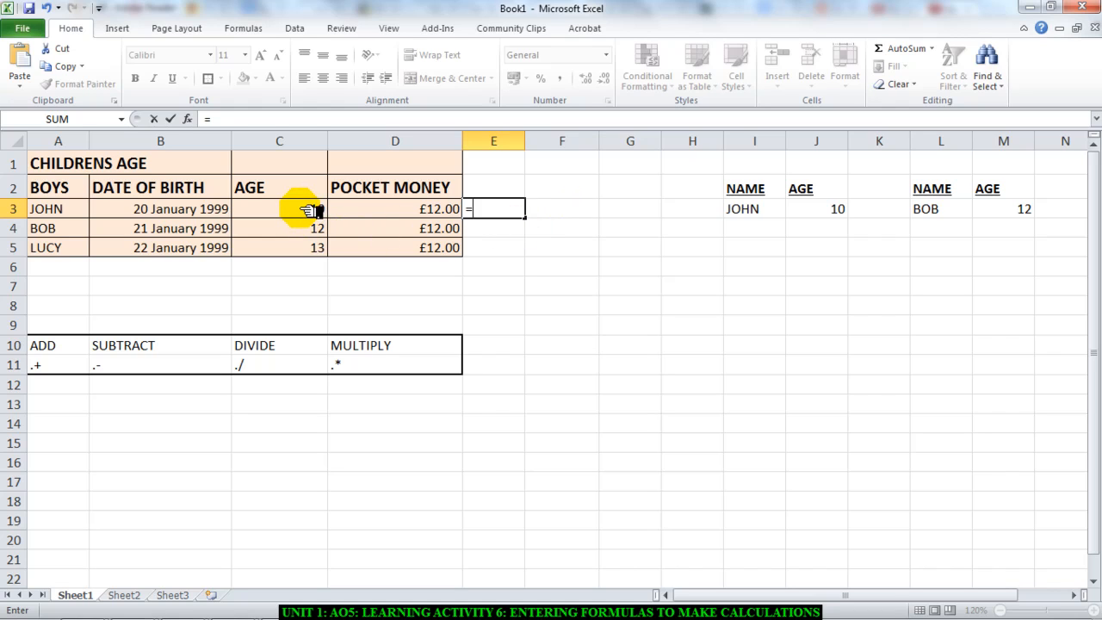
pyautogui.click(279, 208)
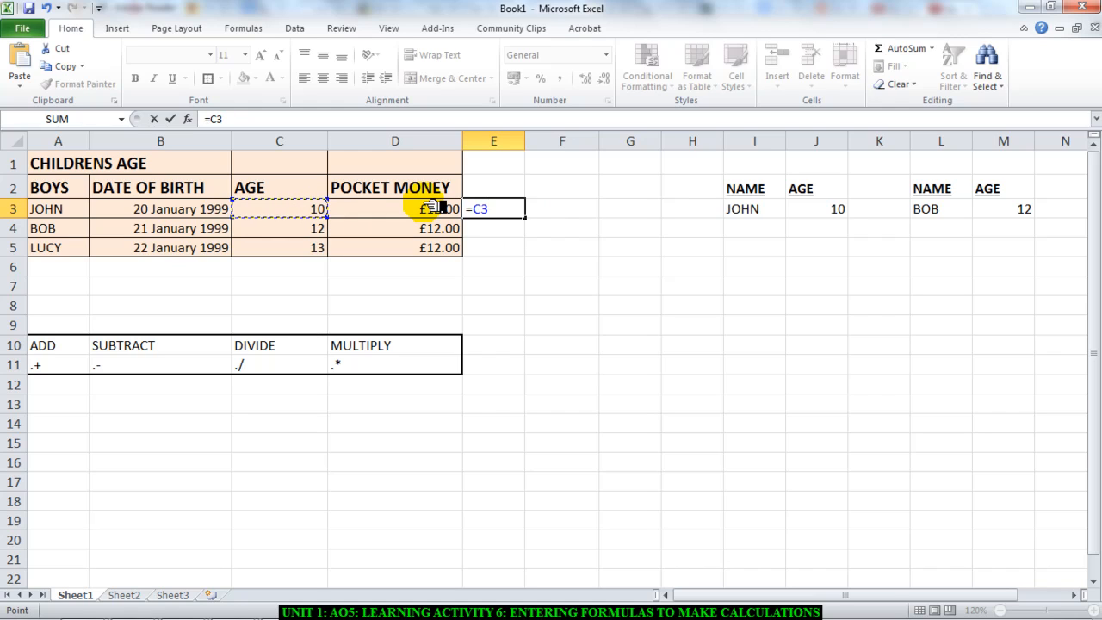
pyautogui.write('+')
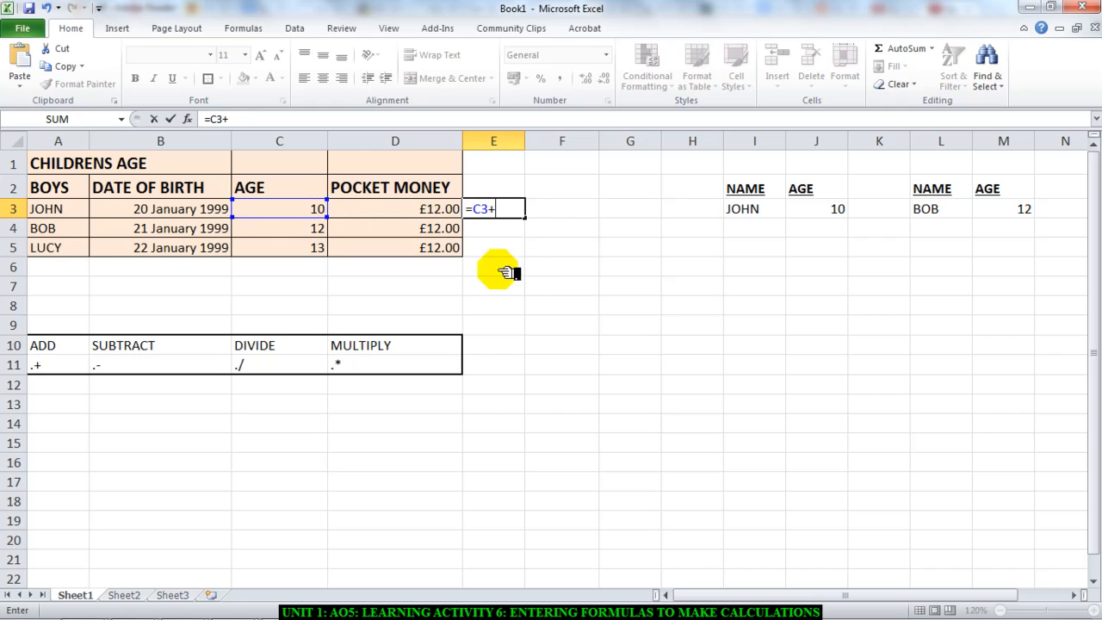
pyautogui.click(396, 208)
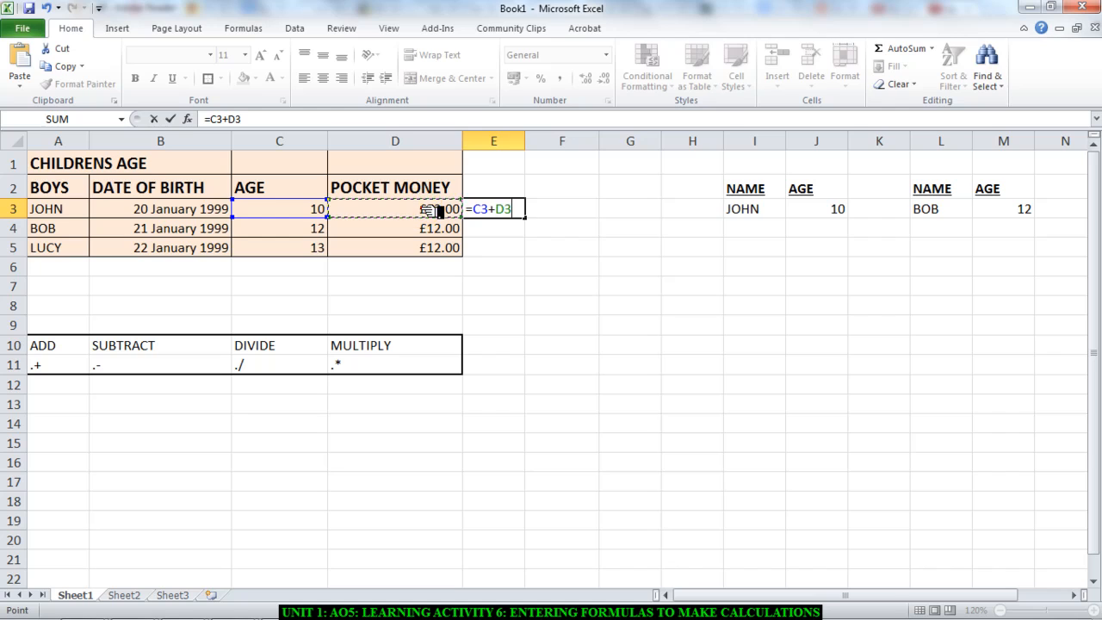
pyautogui.click(430, 209)
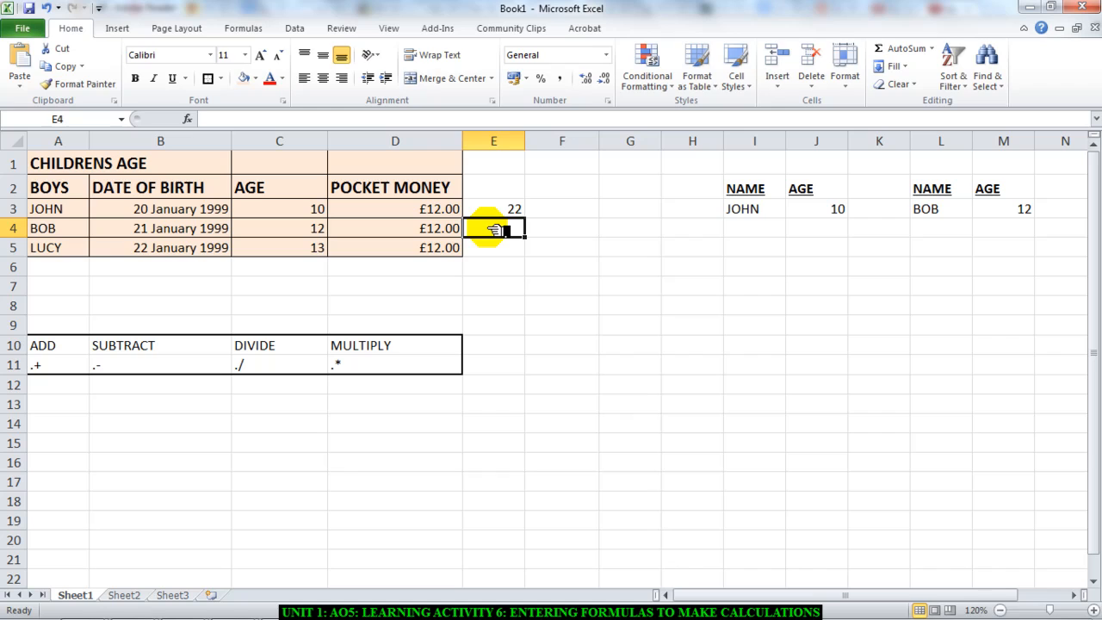
# Step: Enter =C4-D4 in E4 so Bob's age minus pocket money returns 0, then reopen it for editing
pyautogui.write('=')
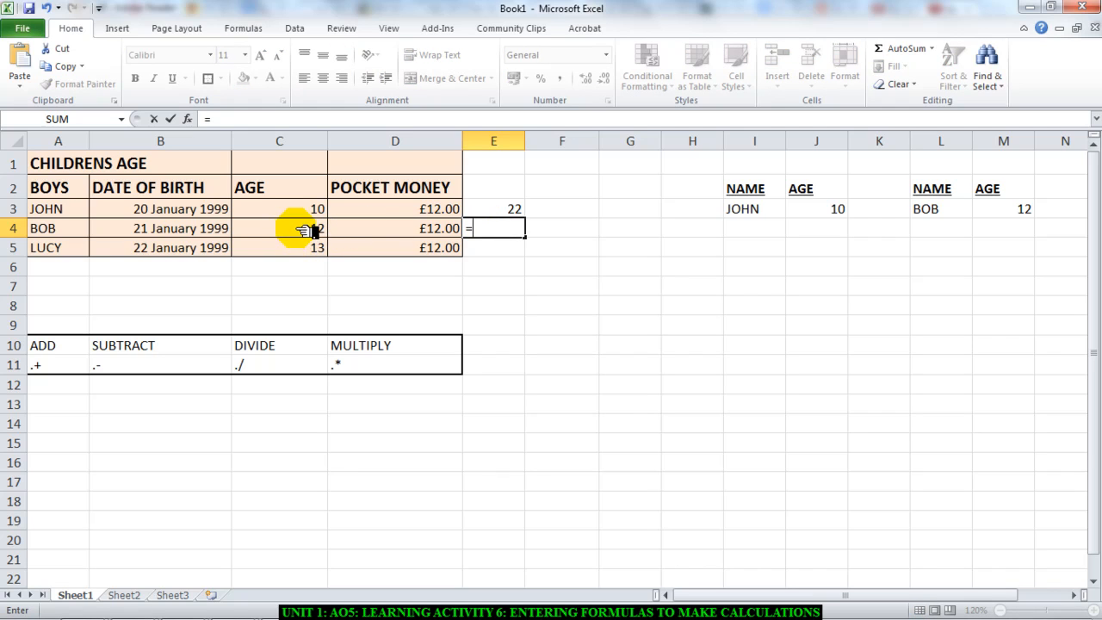
pyautogui.click(279, 227)
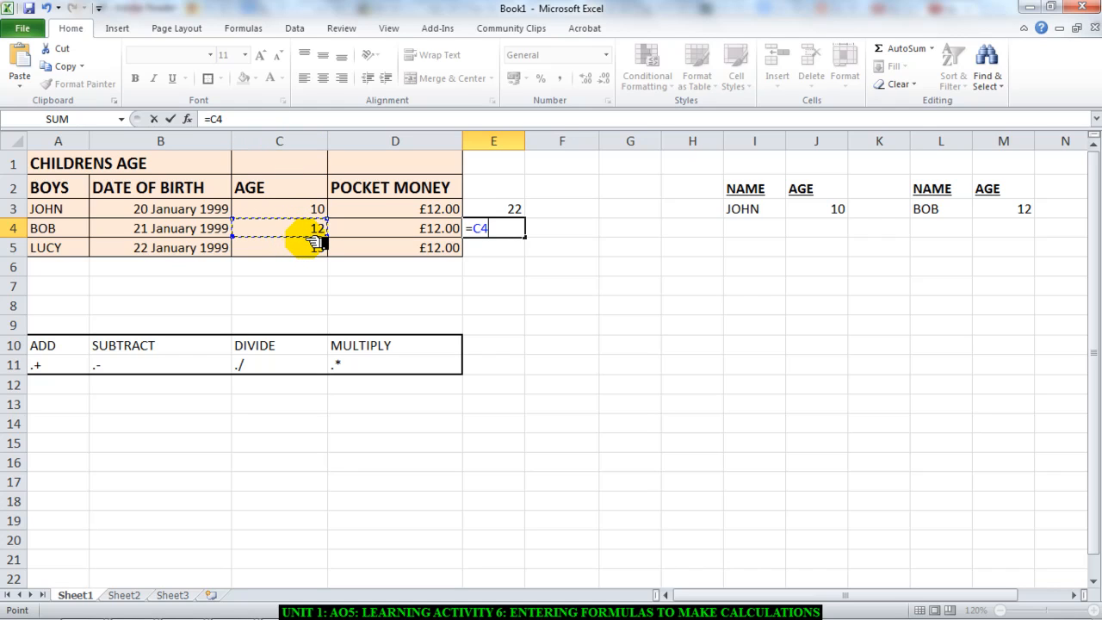
pyautogui.write('-')
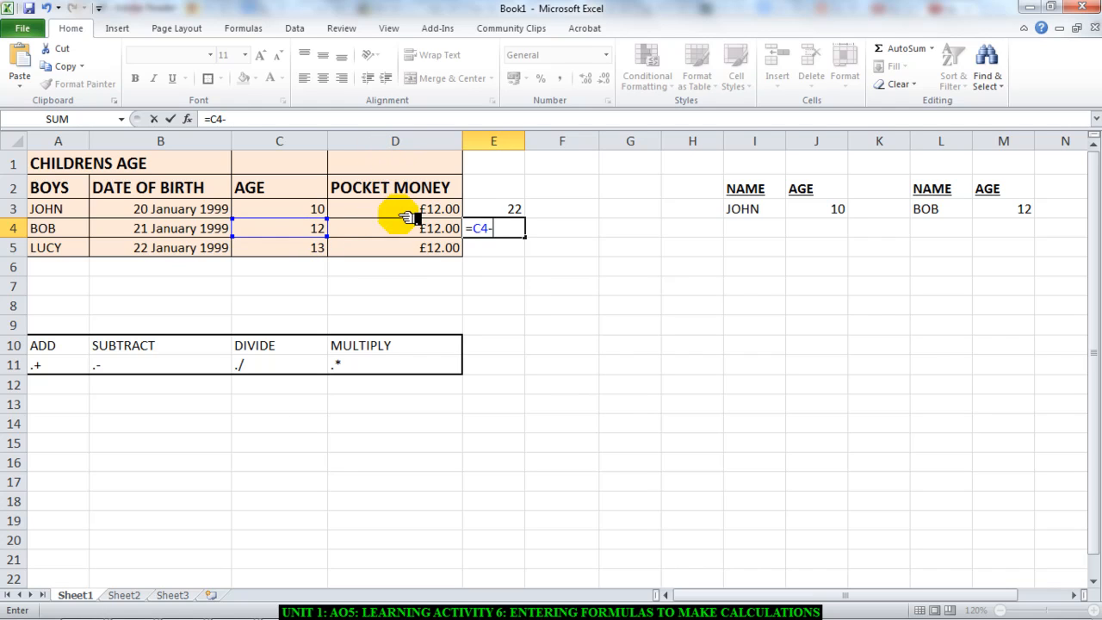
pyautogui.click(396, 228)
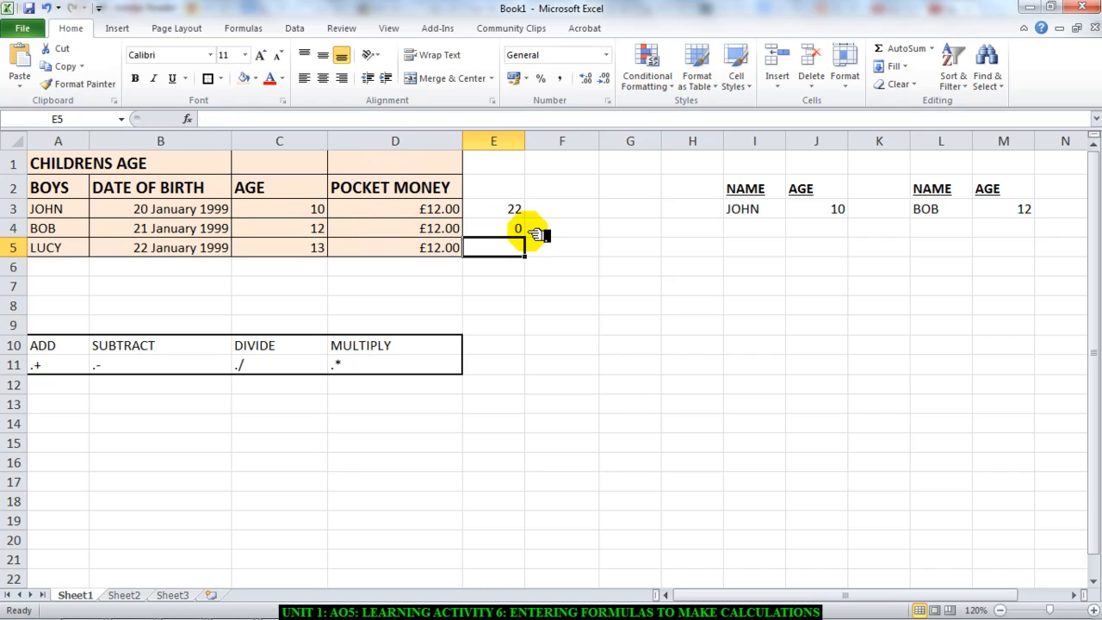
pyautogui.click(492, 227)
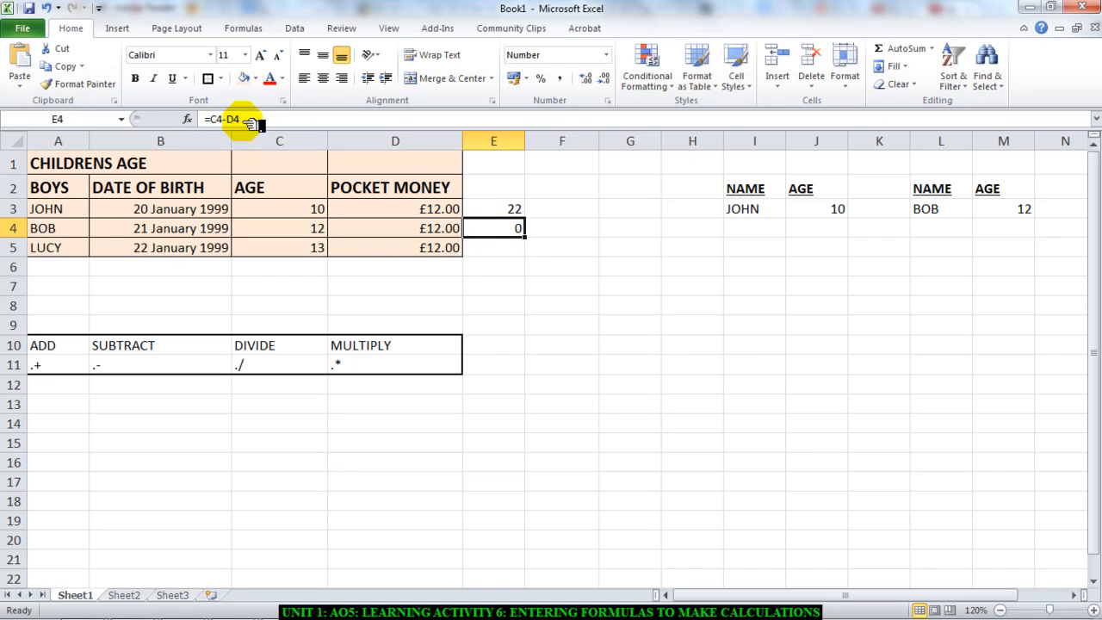
pyautogui.doubleClick(492, 227)
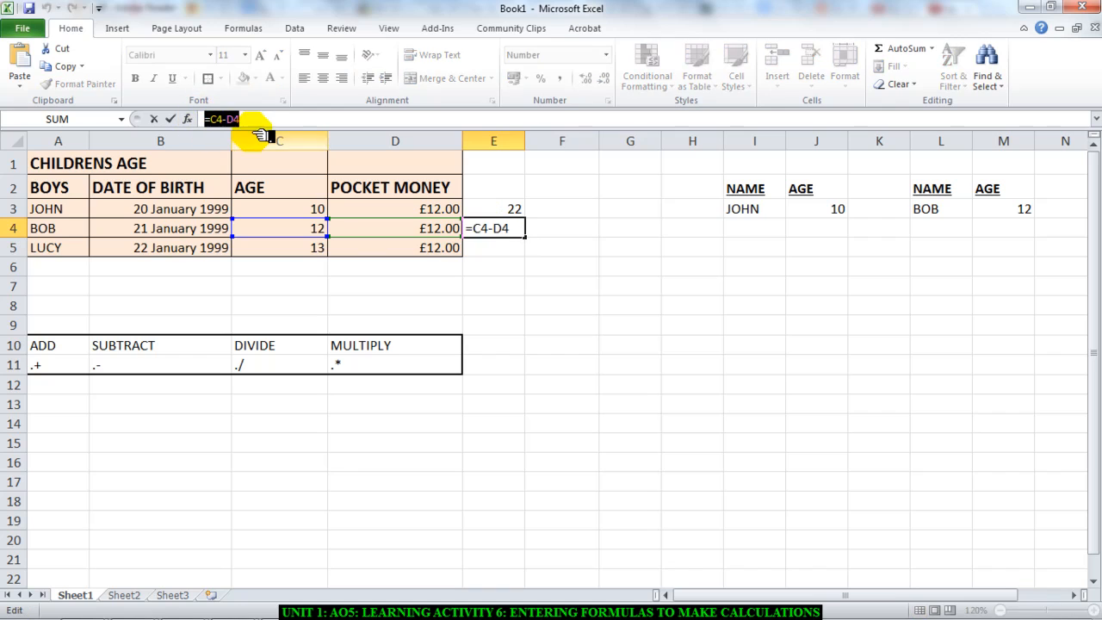
pyautogui.moveTo(492, 255)
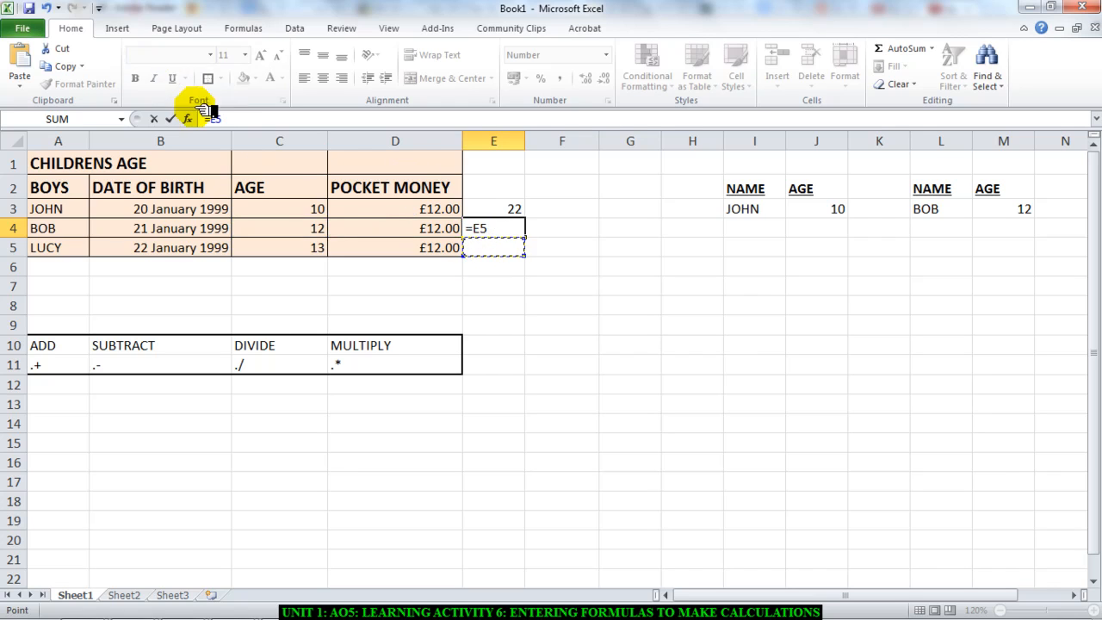
# Step: Cancel Bob's edit and enter =C5/D5 in E5, dividing Lucy's age by her pocket money for £1.08
pyautogui.click(279, 227)
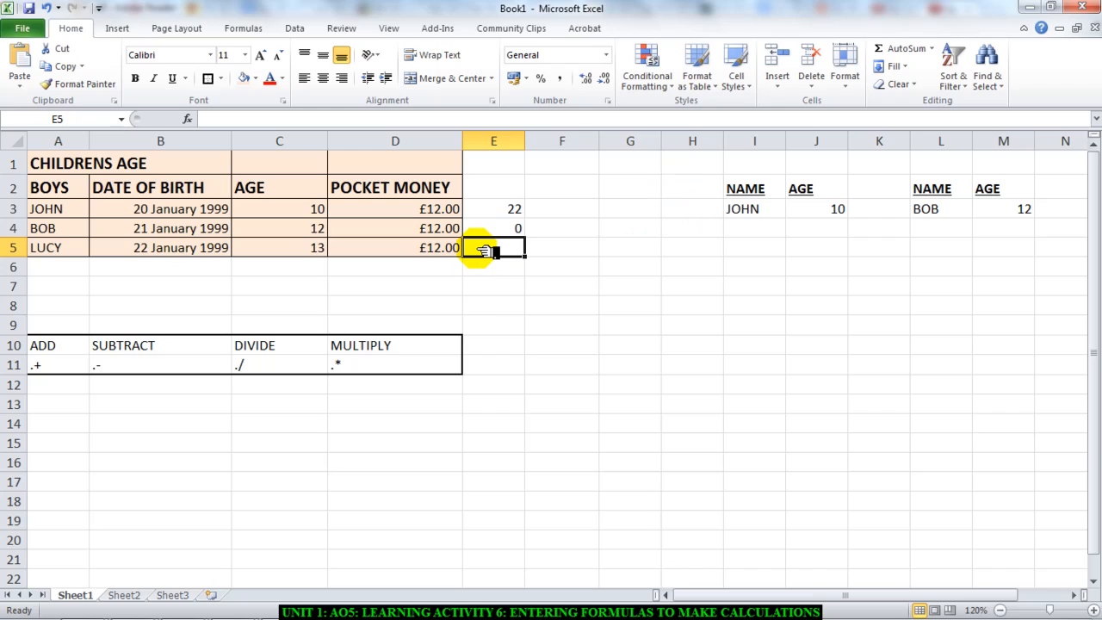
pyautogui.write('=C5')
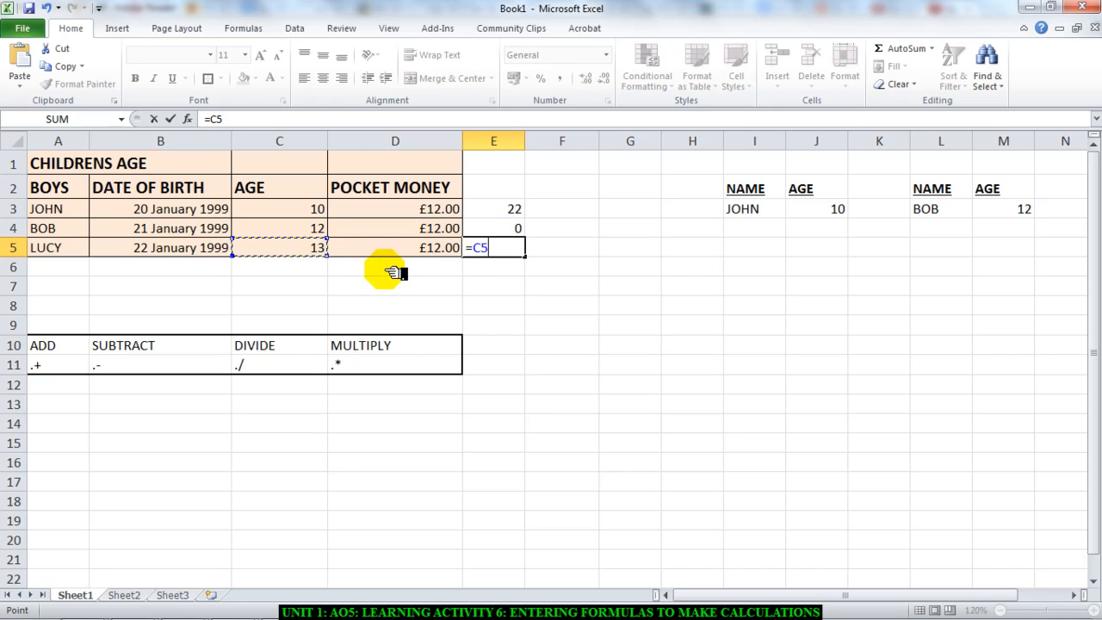
pyautogui.write('/')
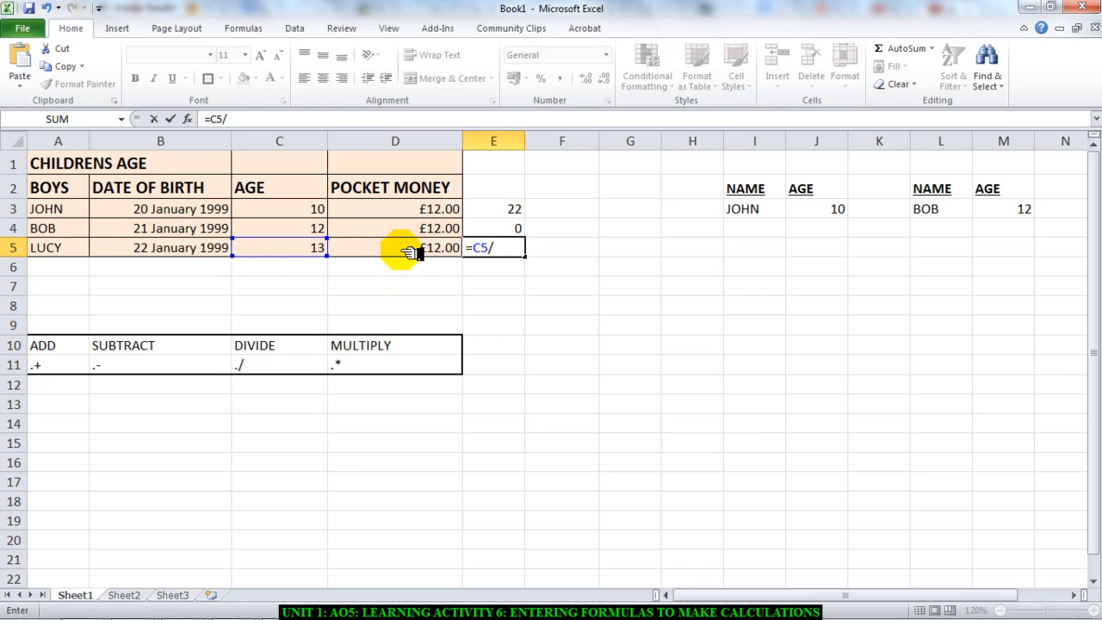
pyautogui.click(396, 248)
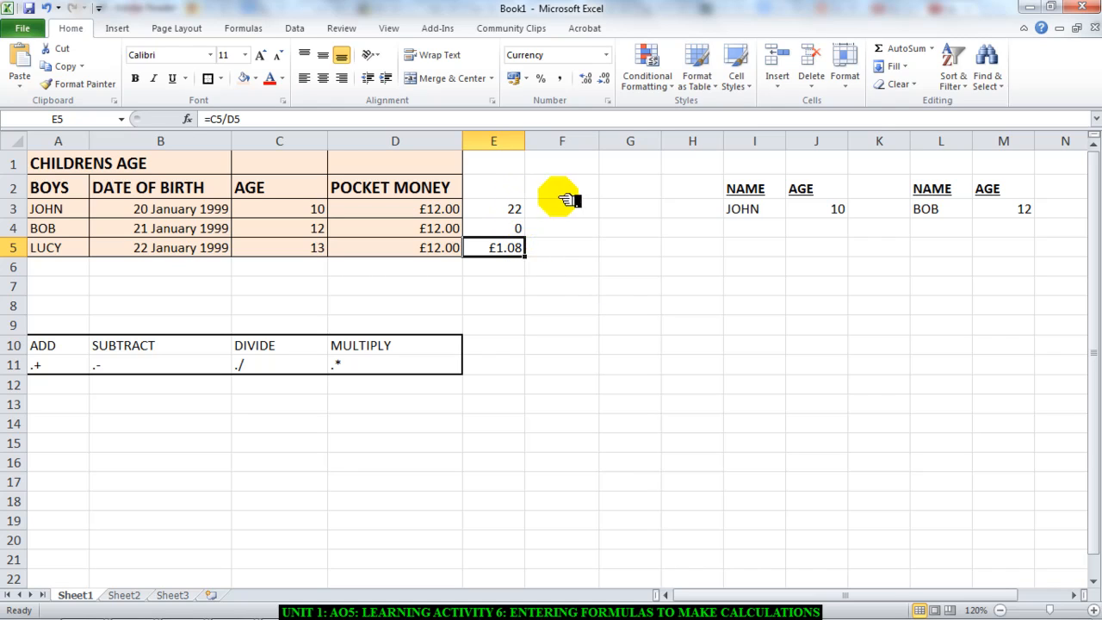
pyautogui.moveTo(496, 220)
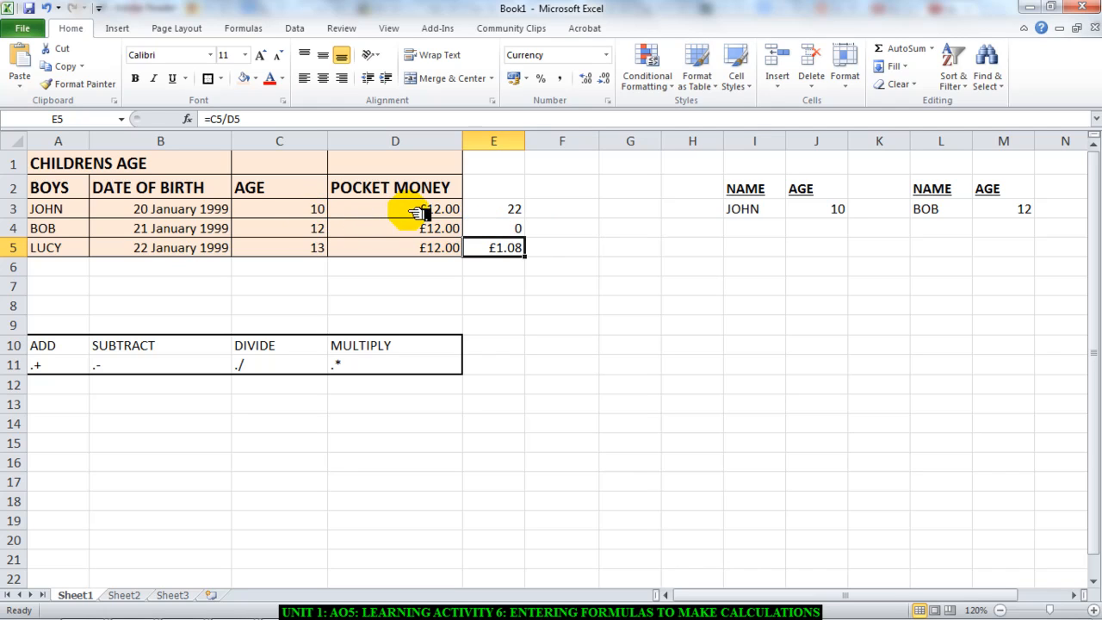
pyautogui.moveTo(599, 225)
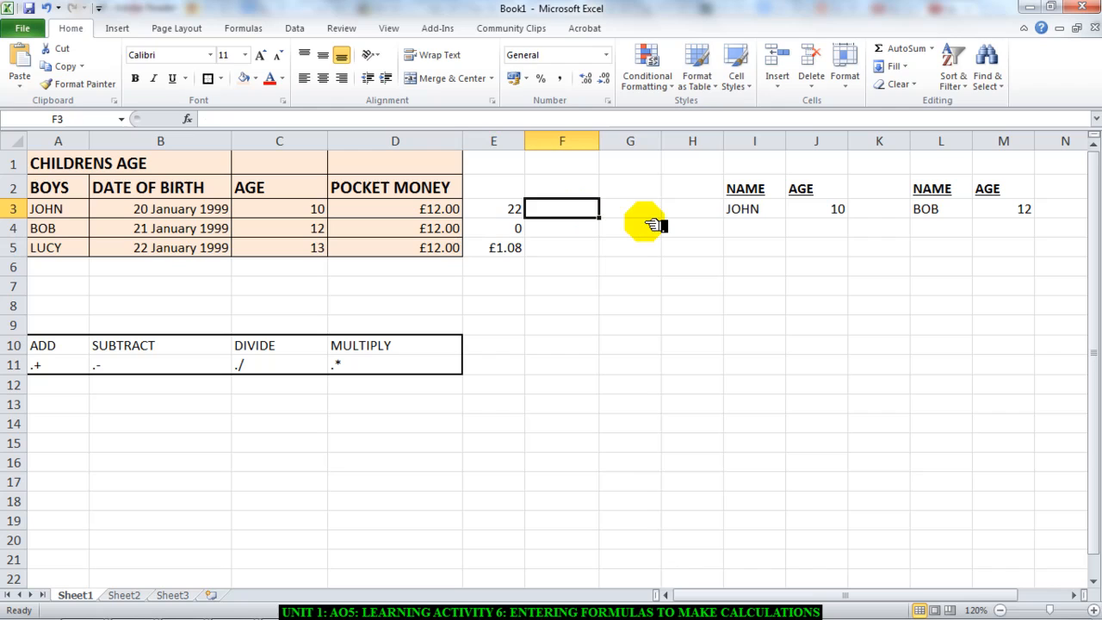
# Step: Enter =C3*D3 in F3 so John's age times pocket money returns £120.00
pyautogui.write('=')
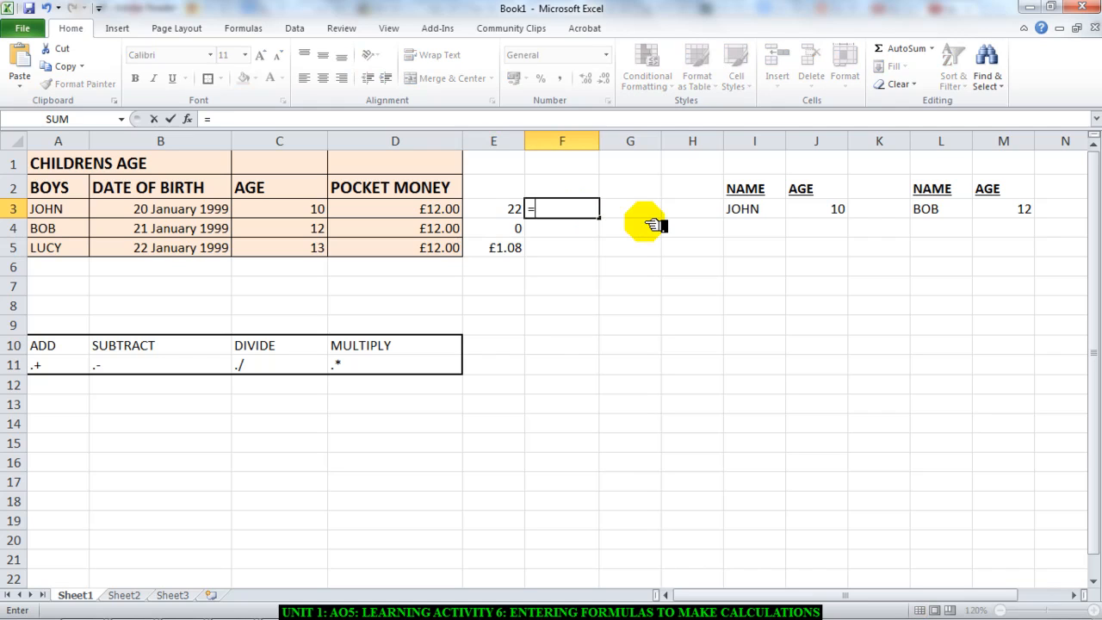
pyautogui.click(279, 208)
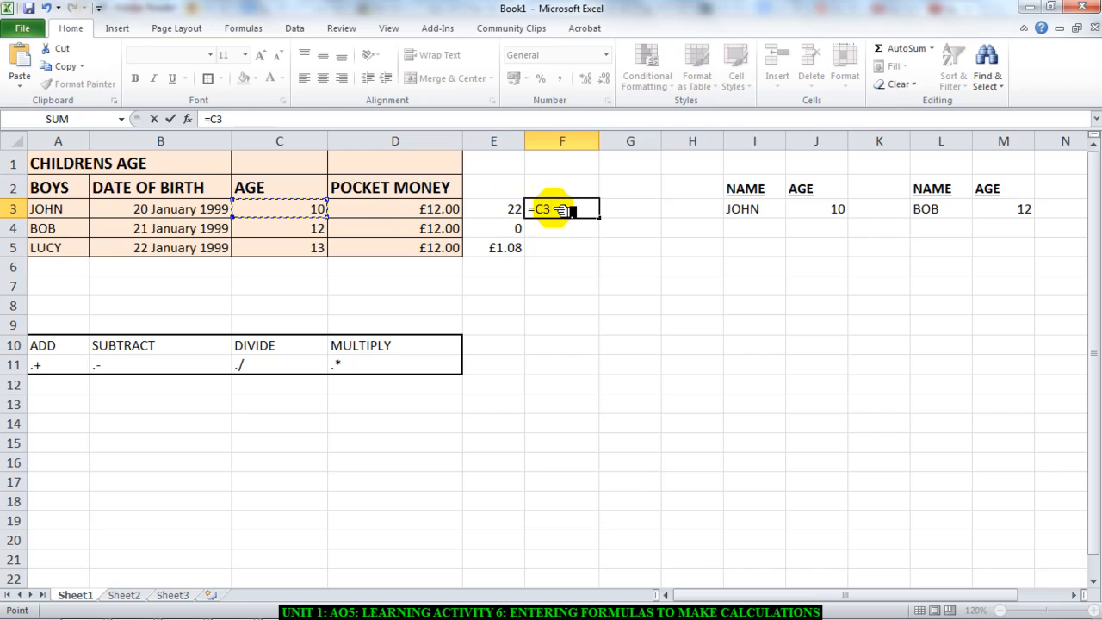
pyautogui.write('*')
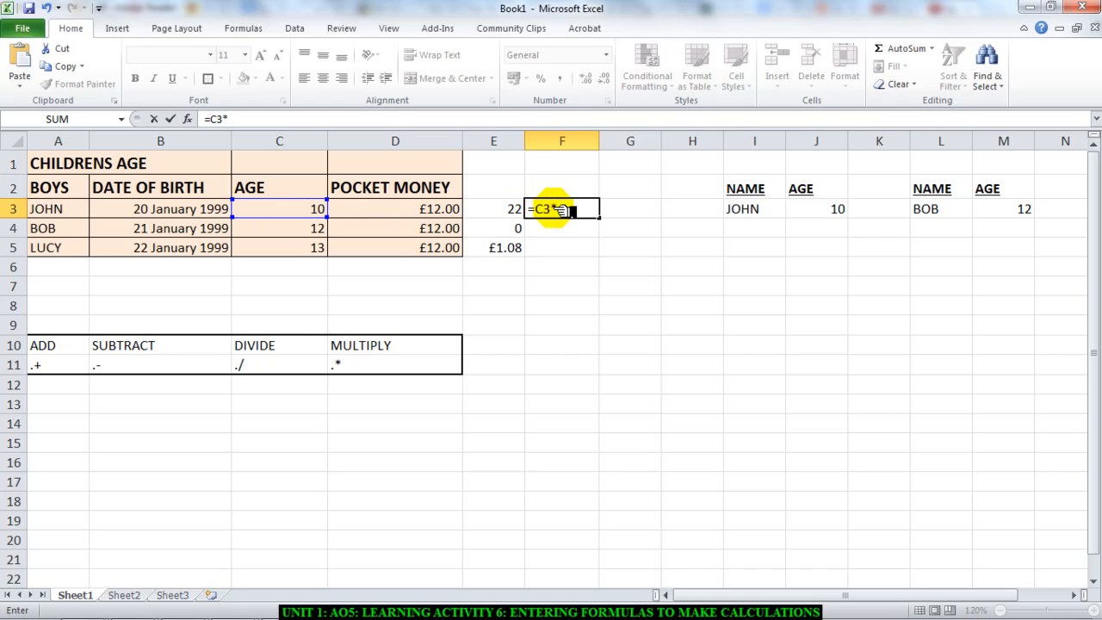
pyautogui.click(430, 208)
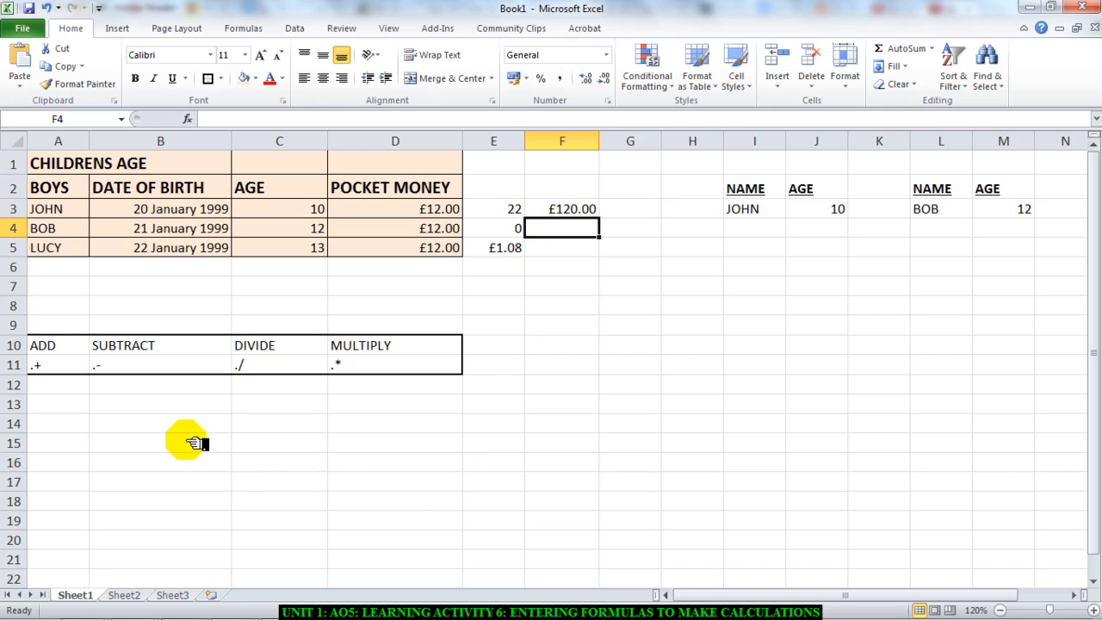
pyautogui.moveTo(606, 445)
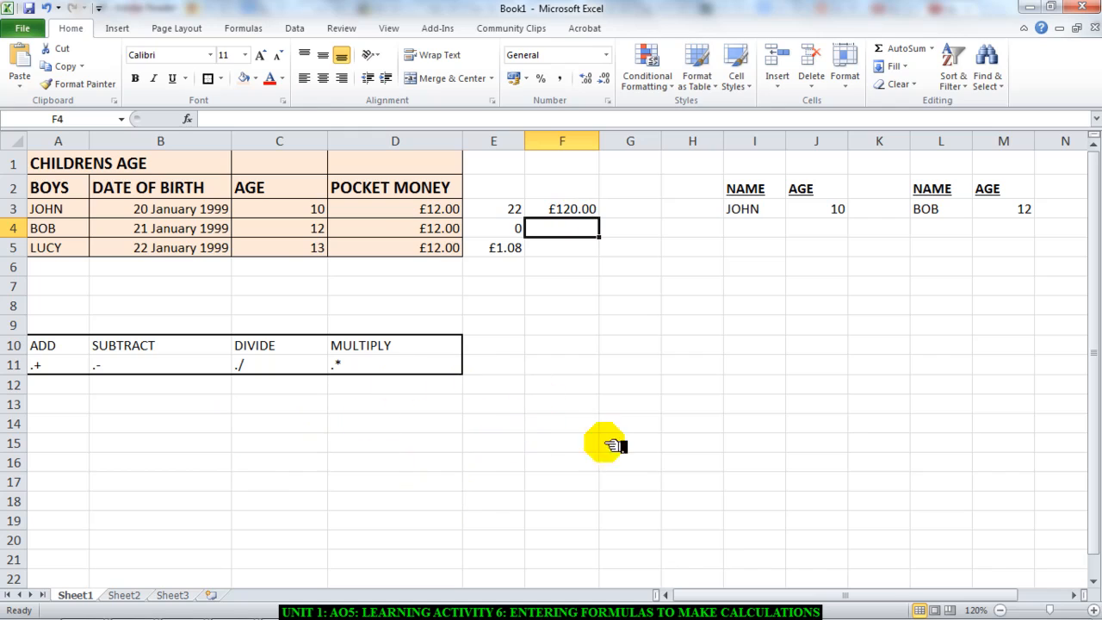
pyautogui.moveTo(624, 386)
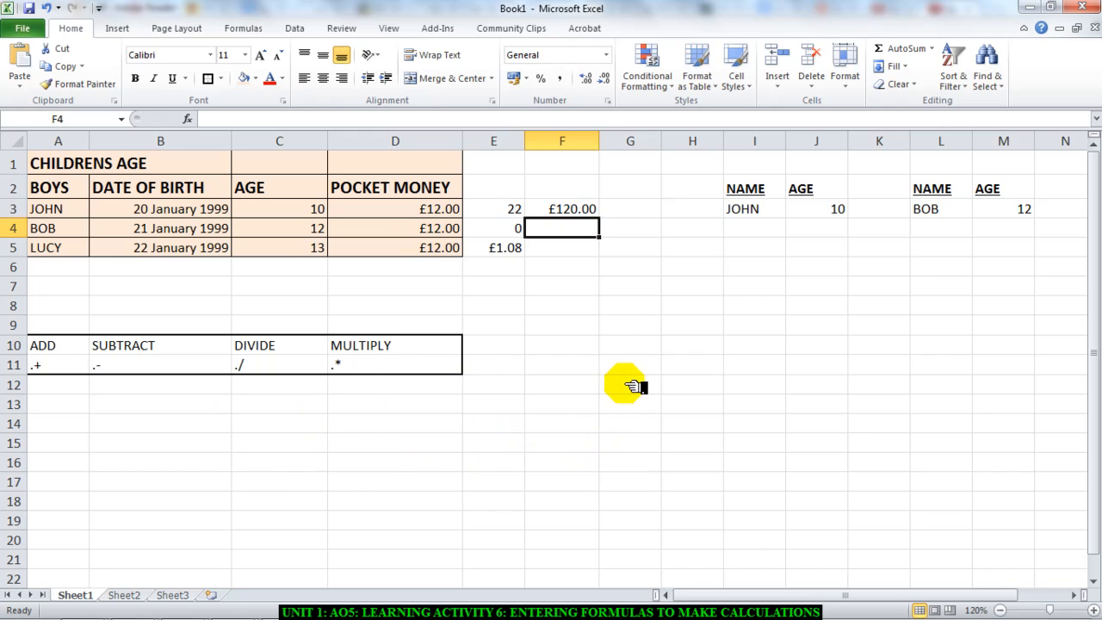
pyautogui.moveTo(861, 454)
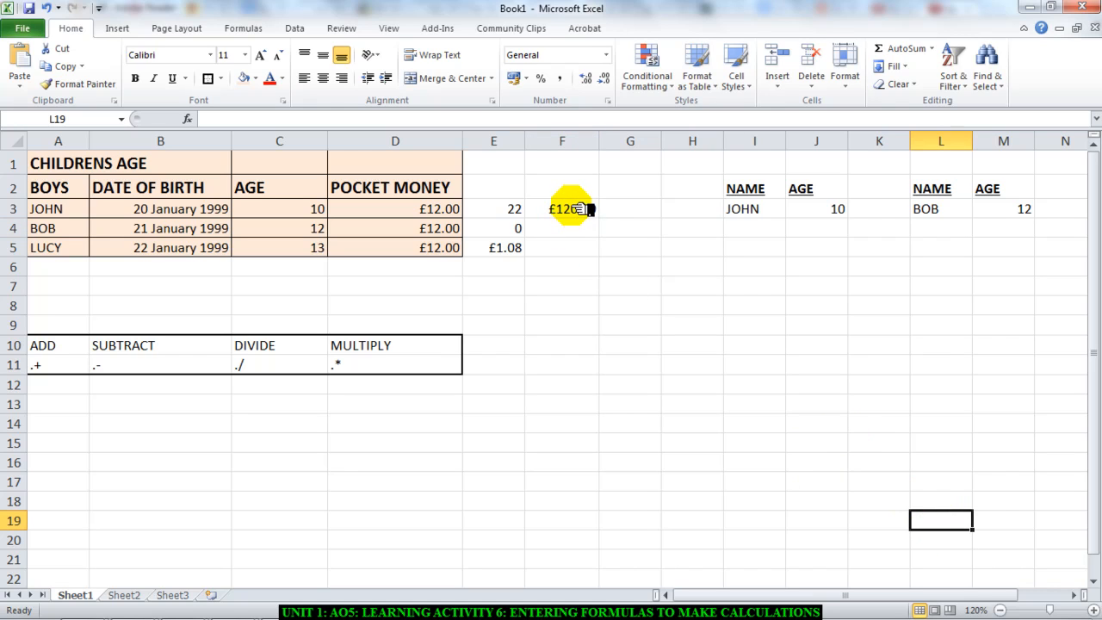
# Step: In L19 reference John's multiplication result so it also shows £120.00
pyautogui.write('=')
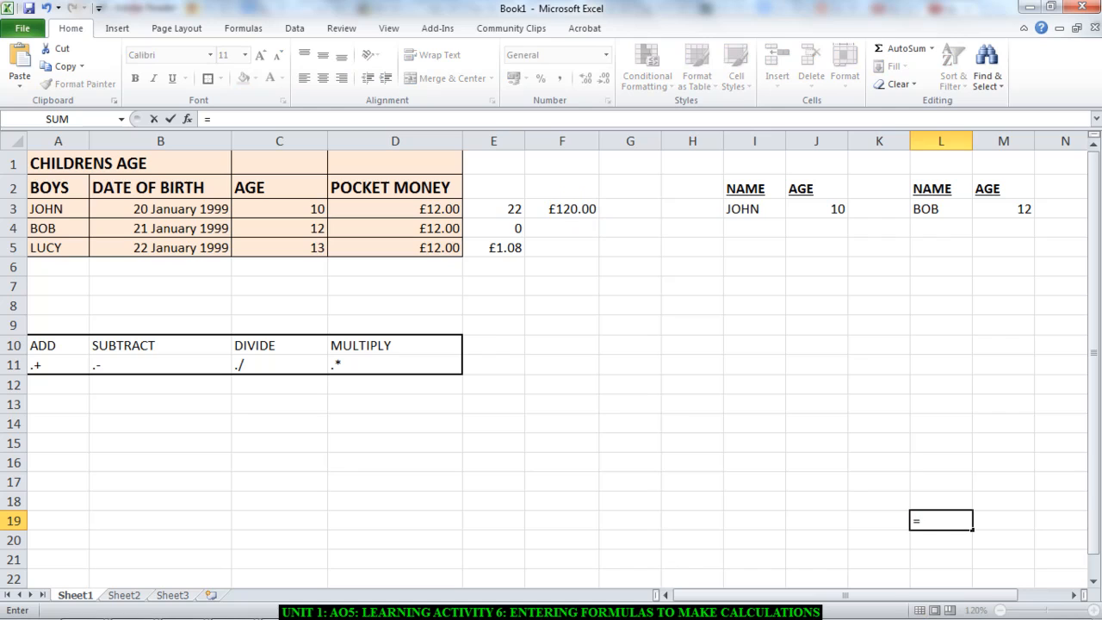
pyautogui.click(279, 208)
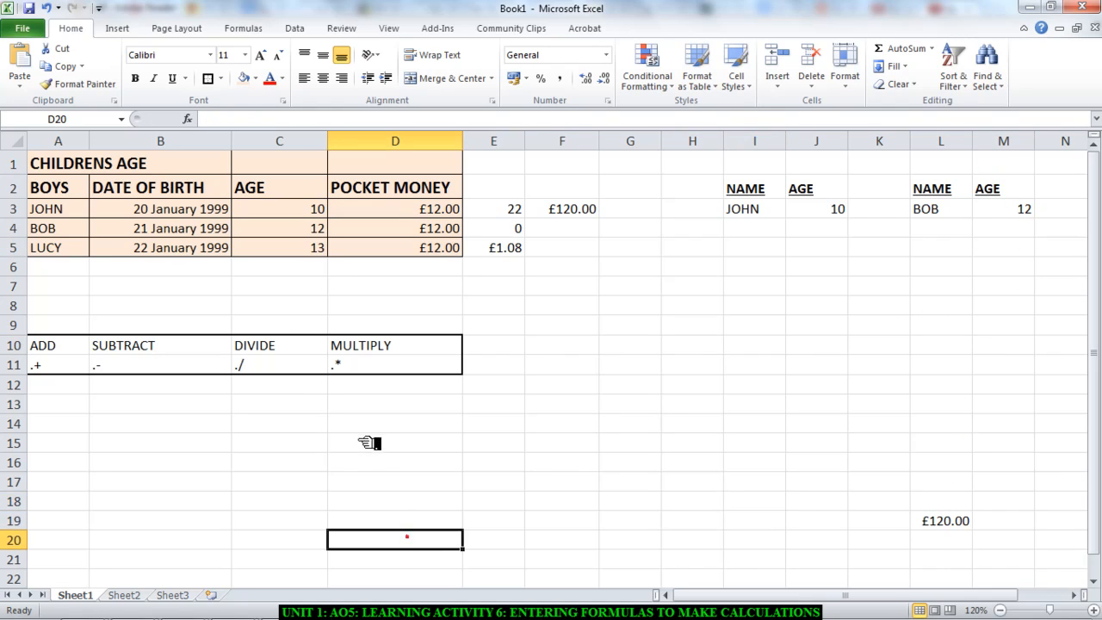
pyautogui.click(878, 539)
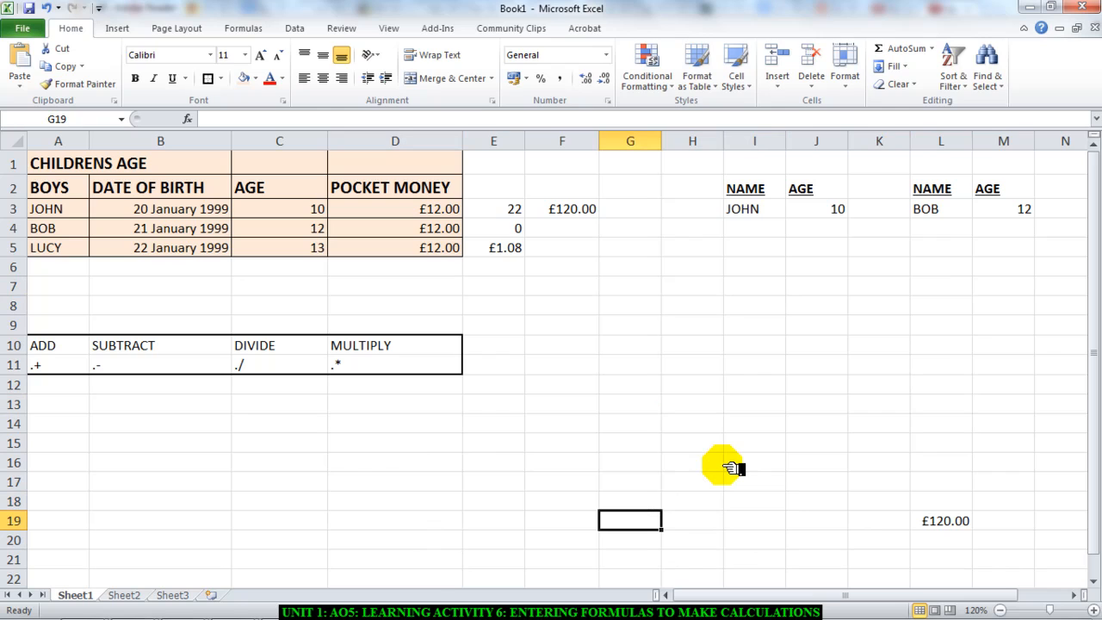
pyautogui.moveTo(409, 207)
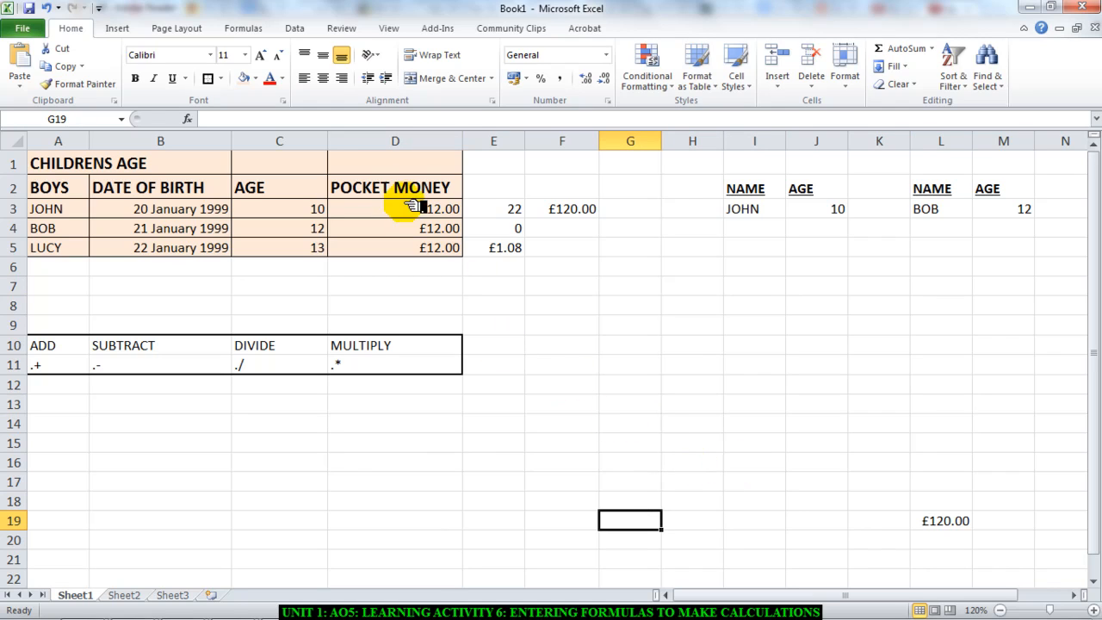
pyautogui.click(396, 208)
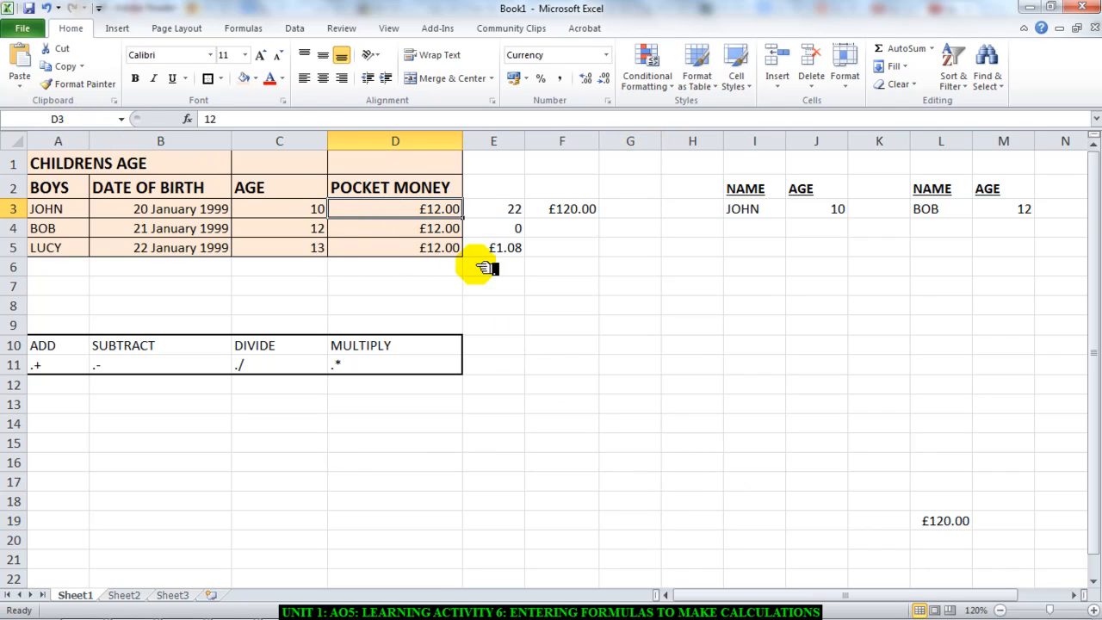
pyautogui.click(396, 248)
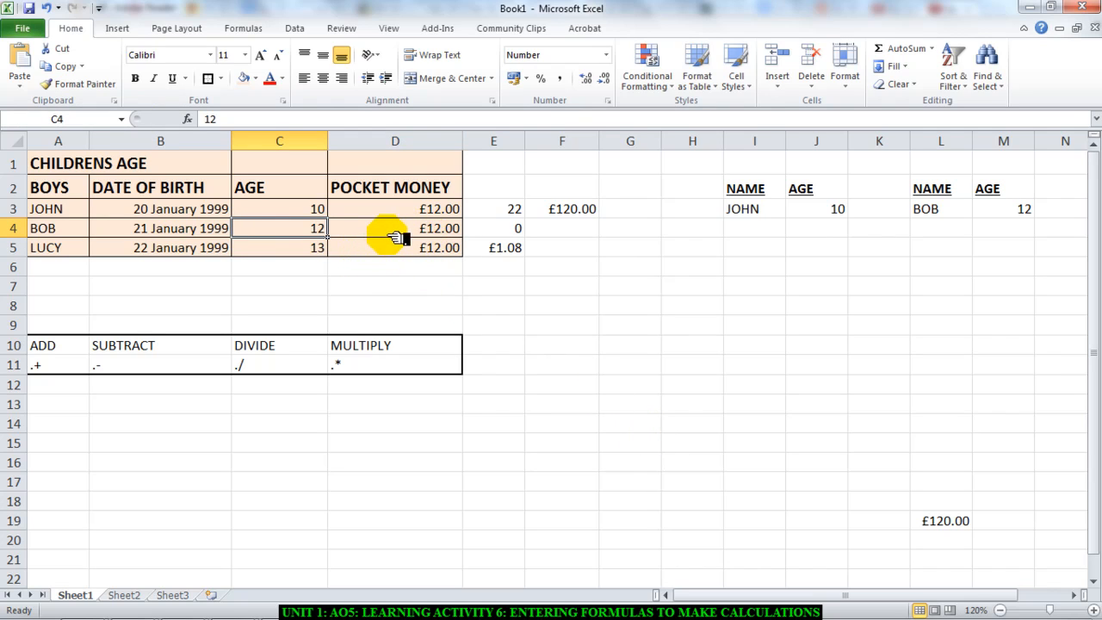
pyautogui.click(493, 227)
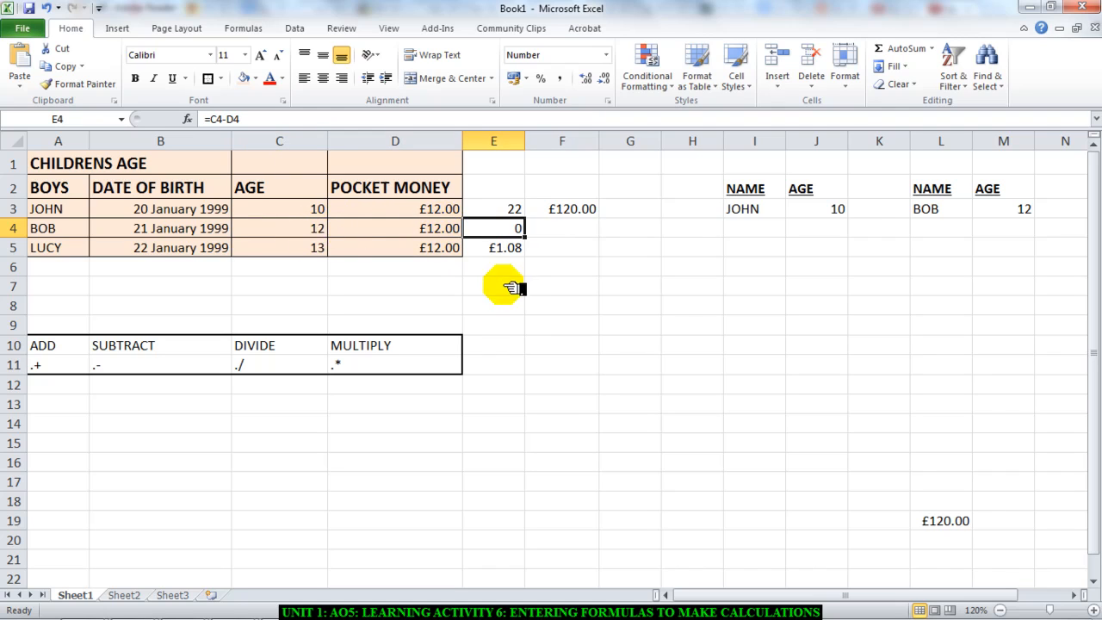
pyautogui.scroll(-3)
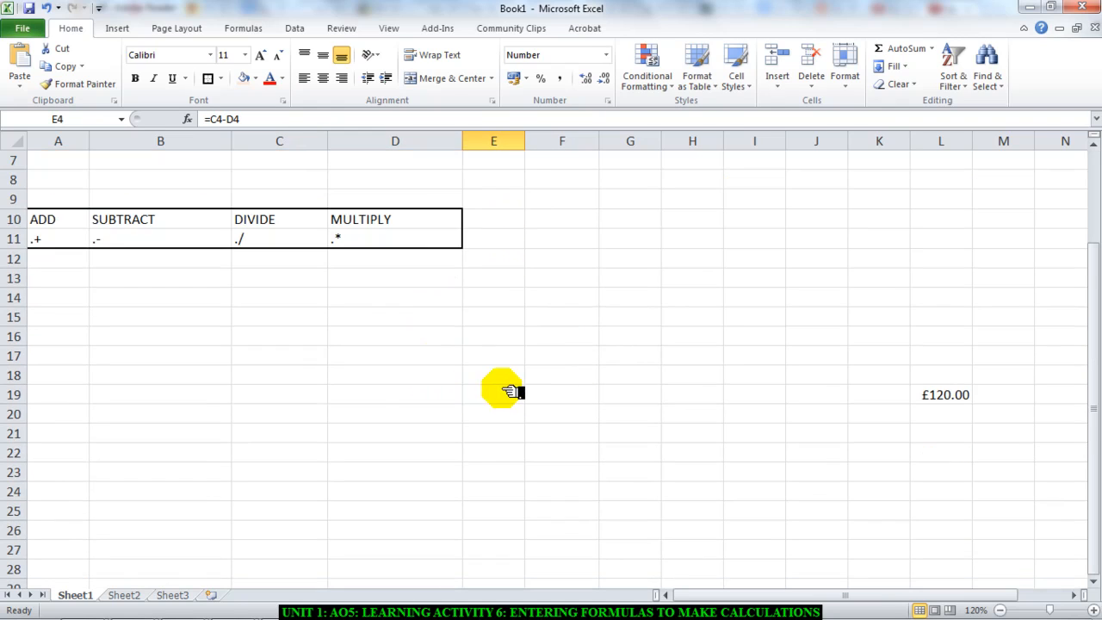
pyautogui.scroll(-3)
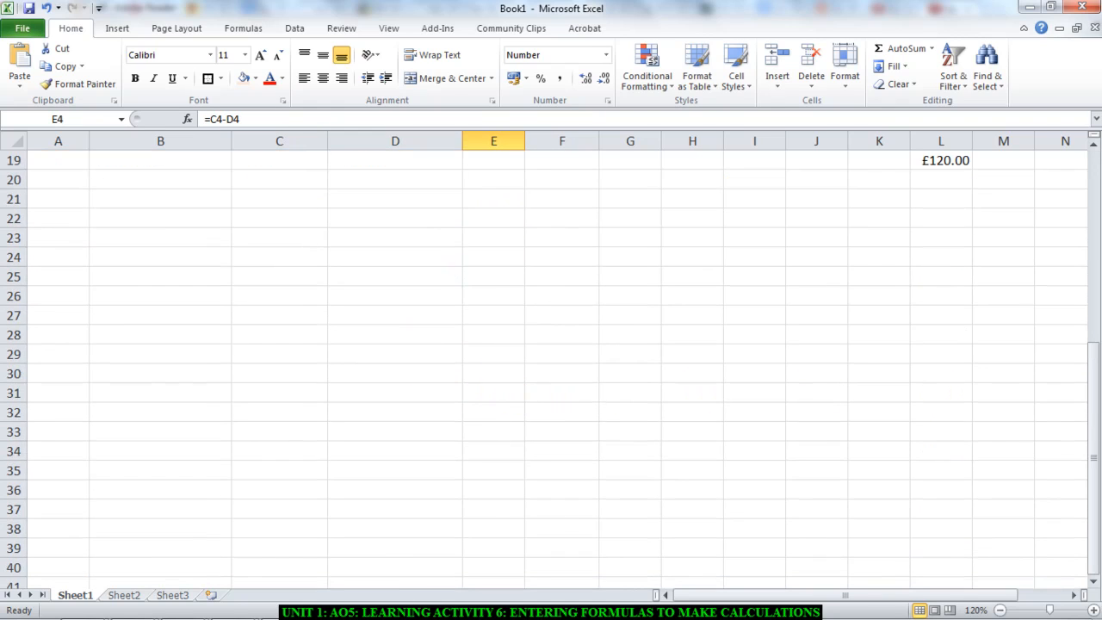
pyautogui.scroll(3)
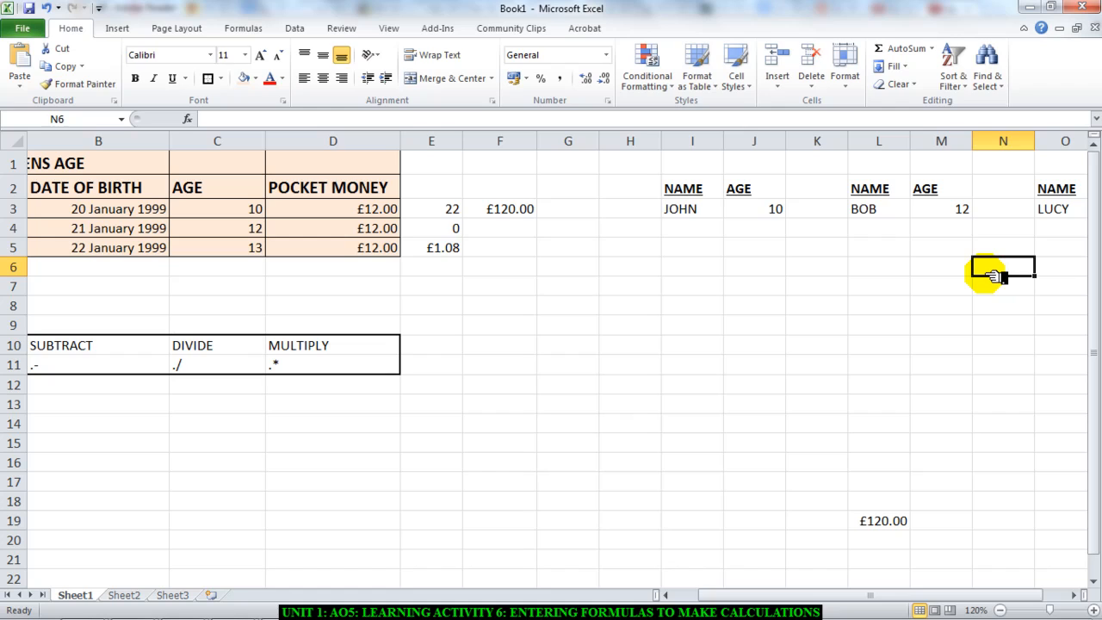
# Step: In N6 reference a value from the age table, returning £0.00
pyautogui.write('=')
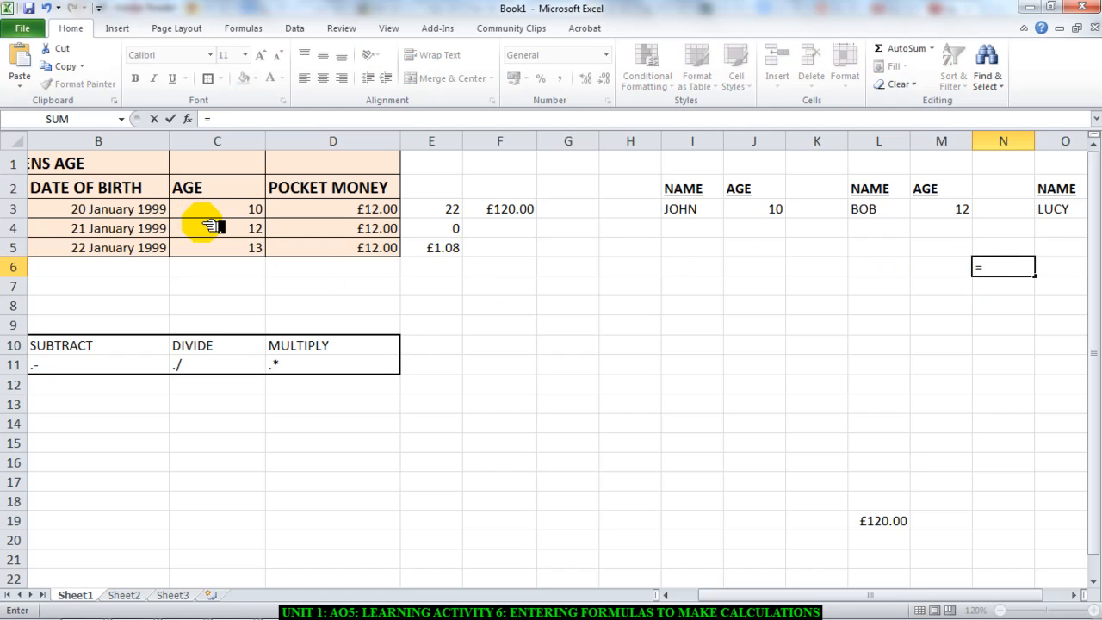
pyautogui.click(217, 227)
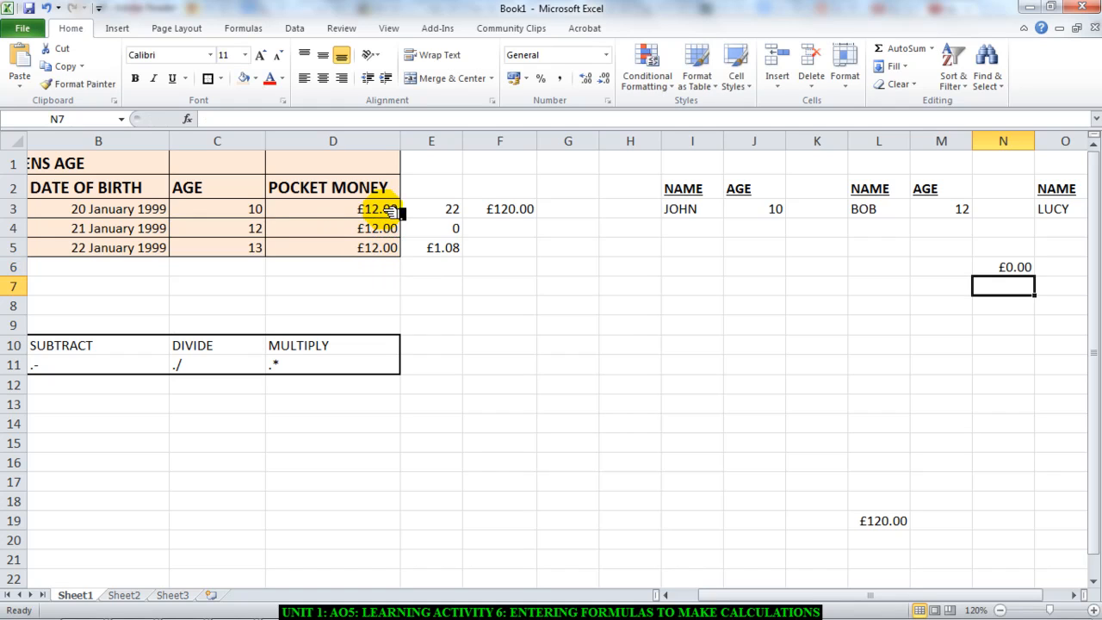
pyautogui.moveTo(812, 600)
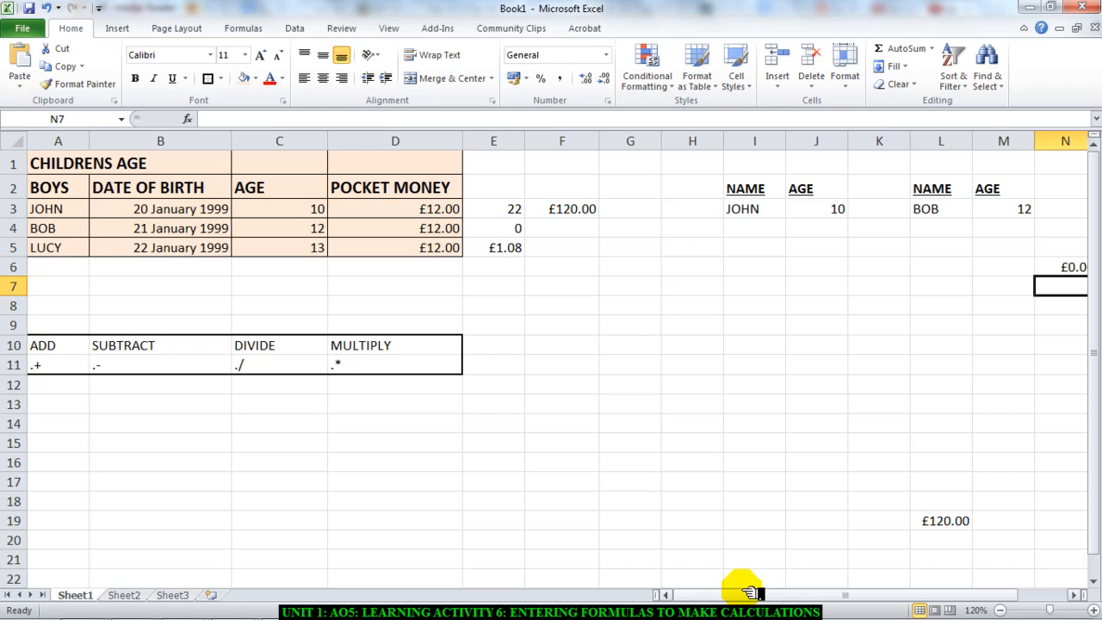
pyautogui.moveTo(379, 513)
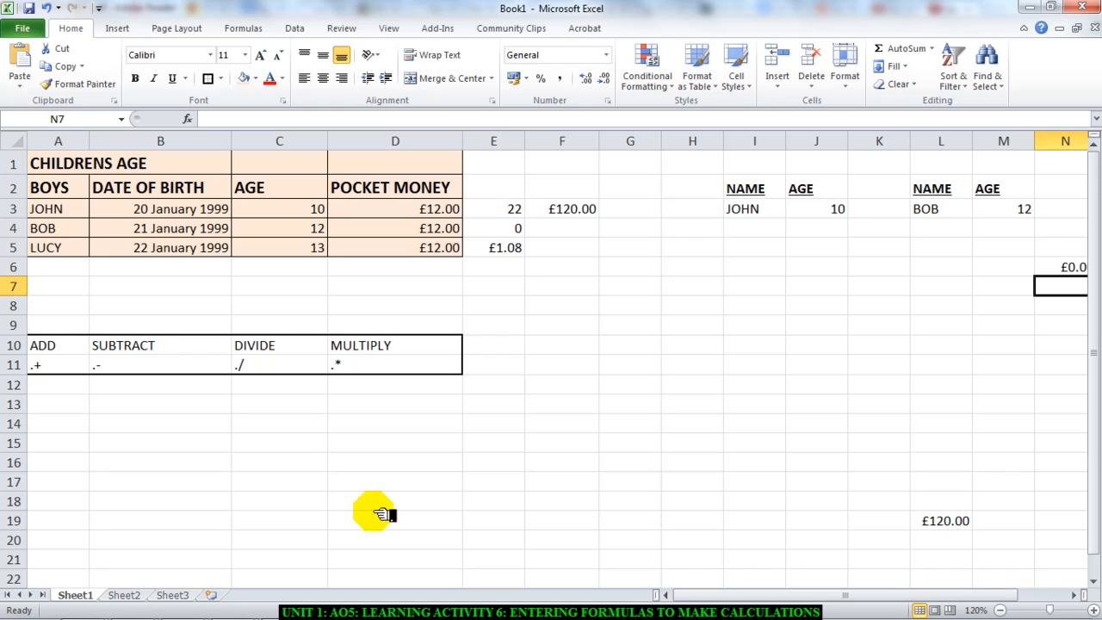